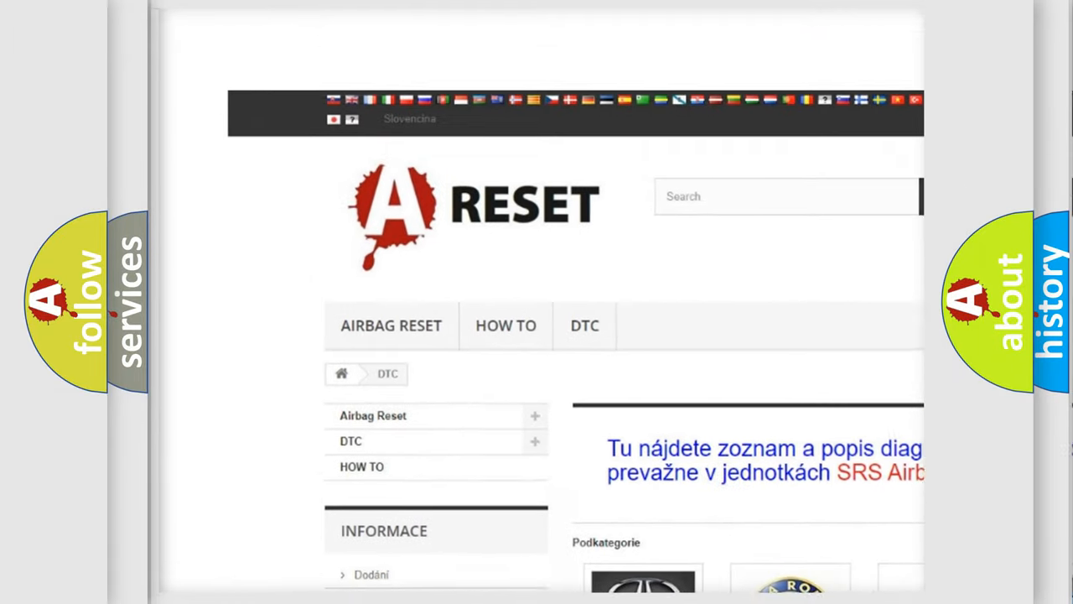
{"action": "scroll", "scroll_direction": "down", "scroll_amount": 3}
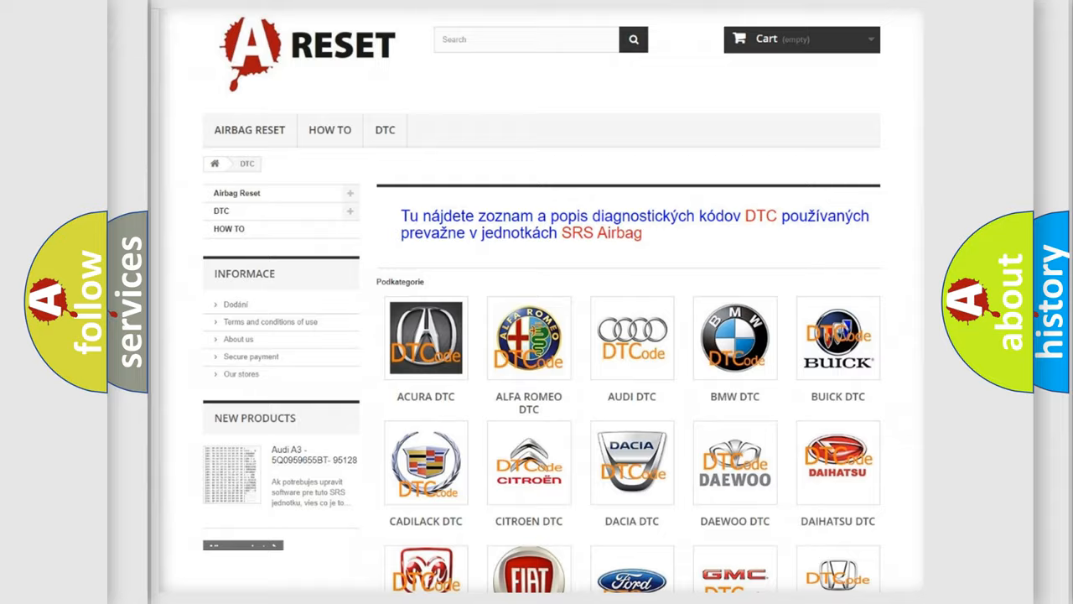
{"action": "scroll", "scroll_direction": "down", "scroll_amount": 3}
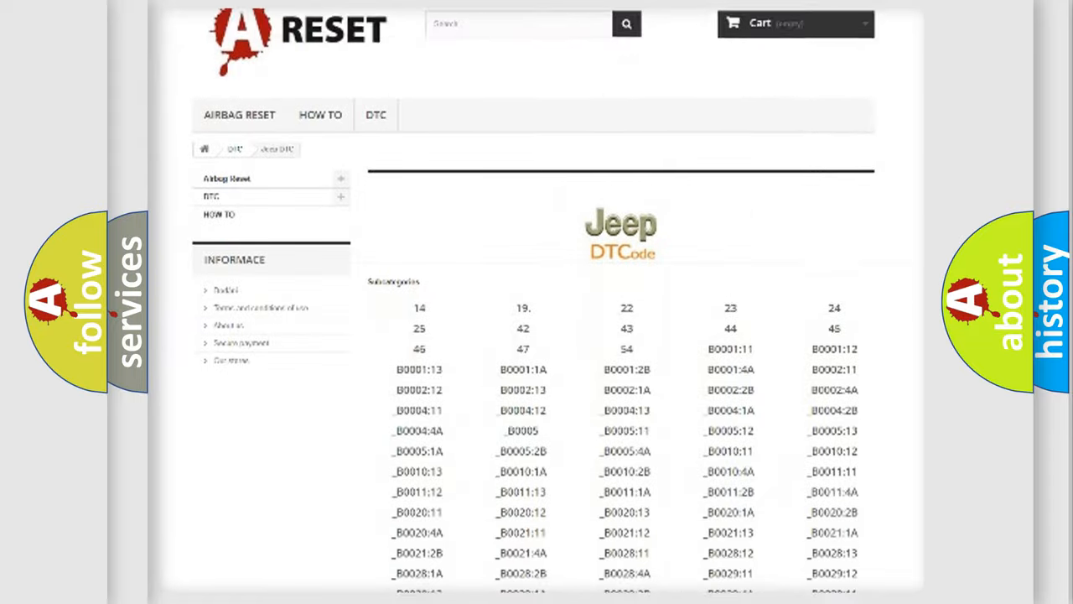
{"action": "scroll", "scroll_direction": "down", "scroll_amount": 3}
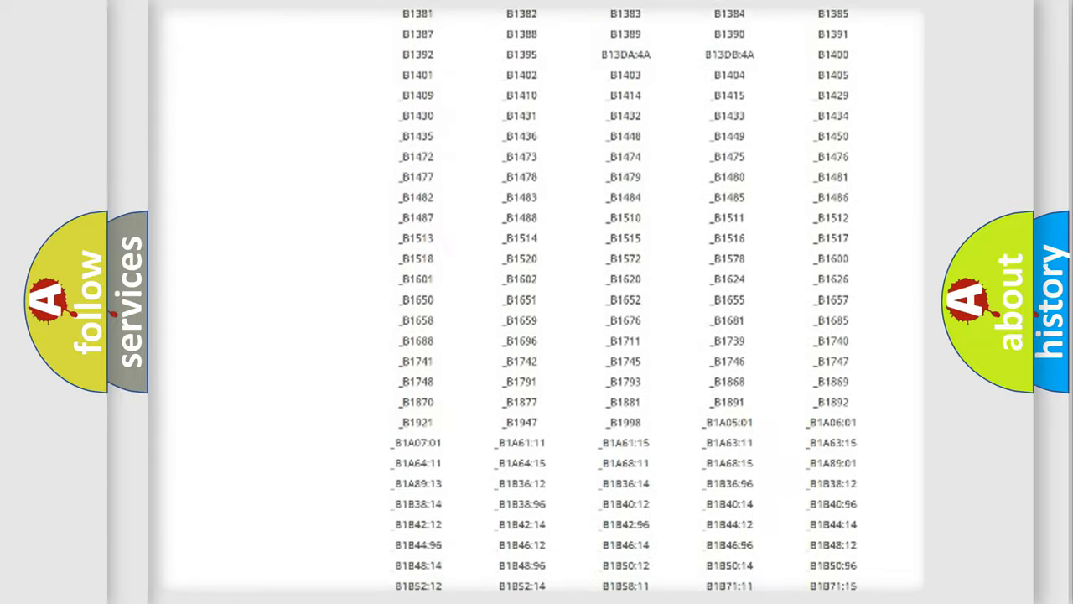